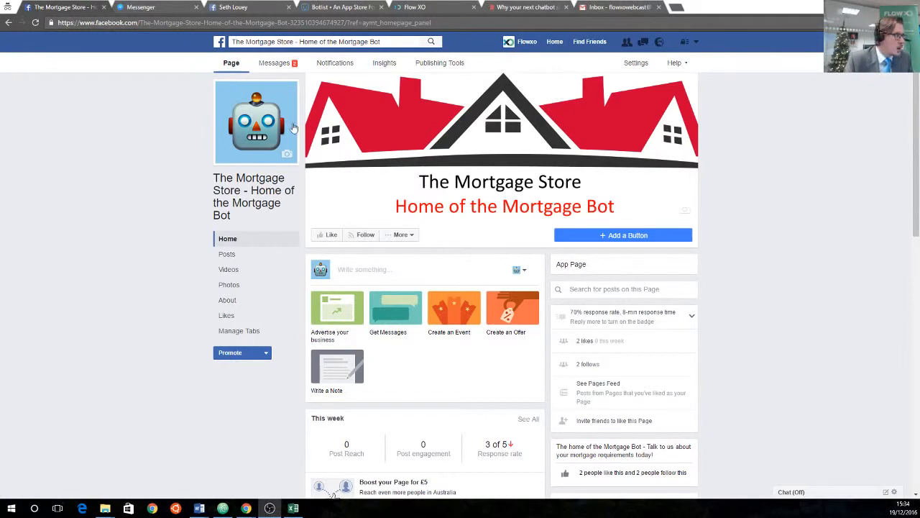
Search Facebook for 'bots', filter to Groups and open the Bots group page.
{"action": "left_click", "coordinate": [233, 7]}
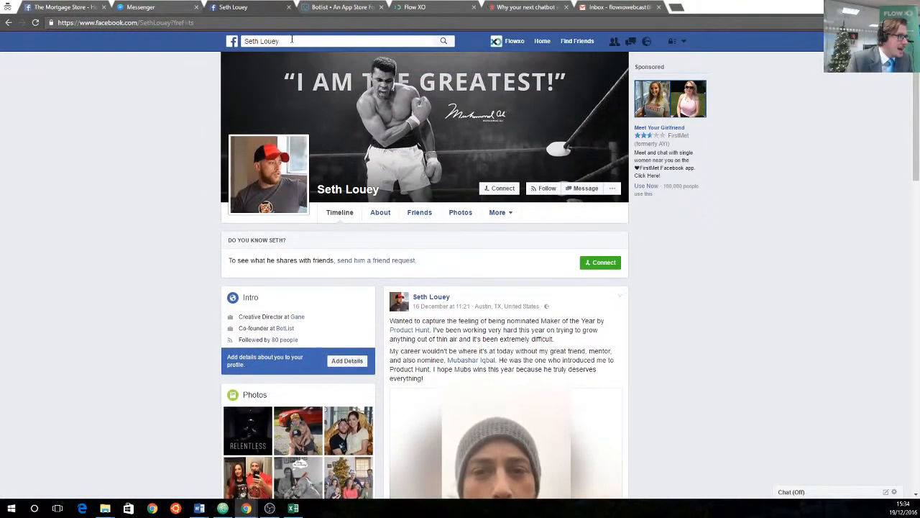
{"action": "left_click", "coordinate": [337, 41]}
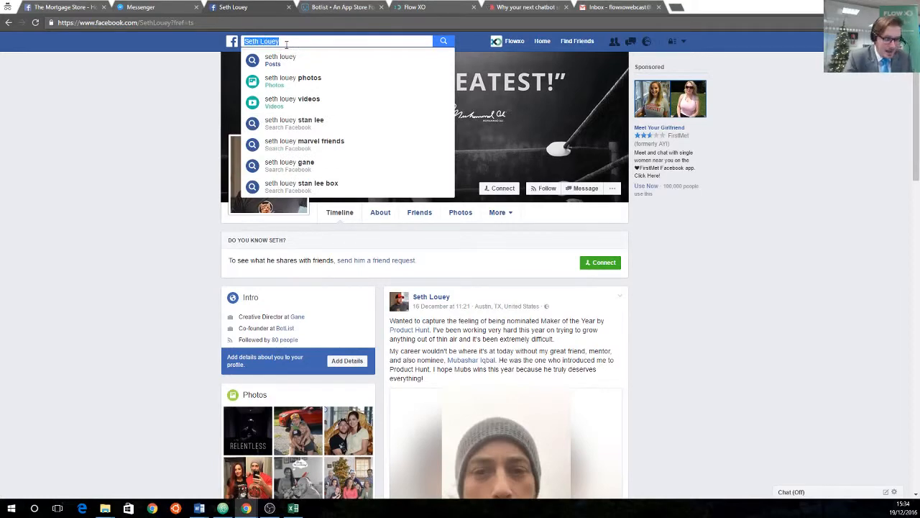
{"action": "type", "text": "bots"}
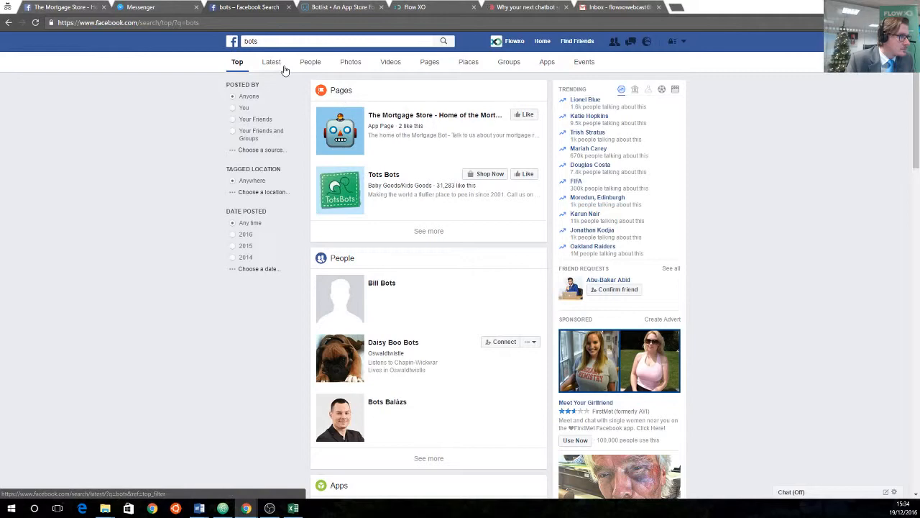
{"action": "left_click", "coordinate": [509, 61]}
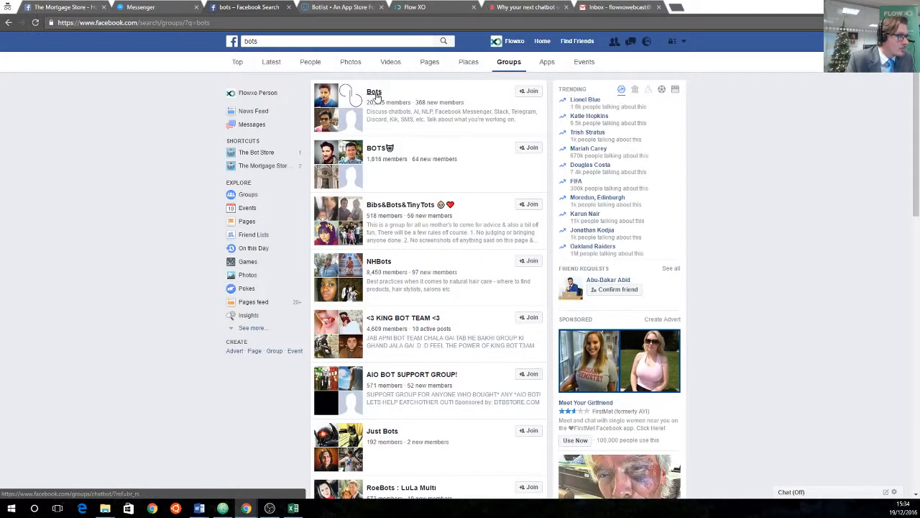
{"action": "left_click", "coordinate": [374, 92]}
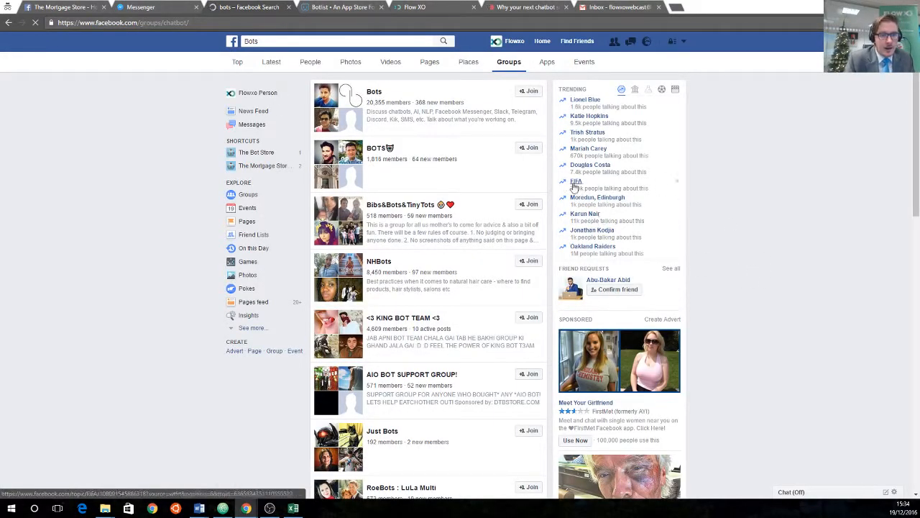
{"action": "left_click", "coordinate": [374, 92]}
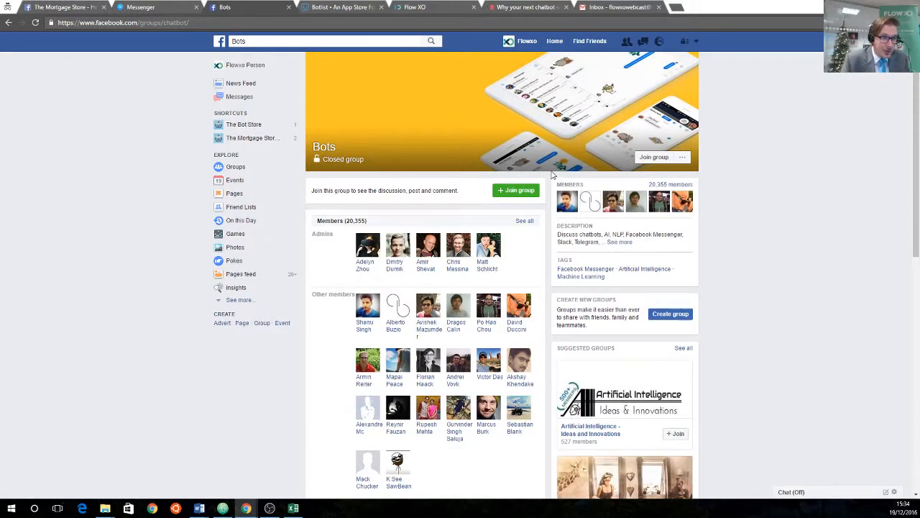
{"action": "mouse_move", "coordinate": [566, 202]}
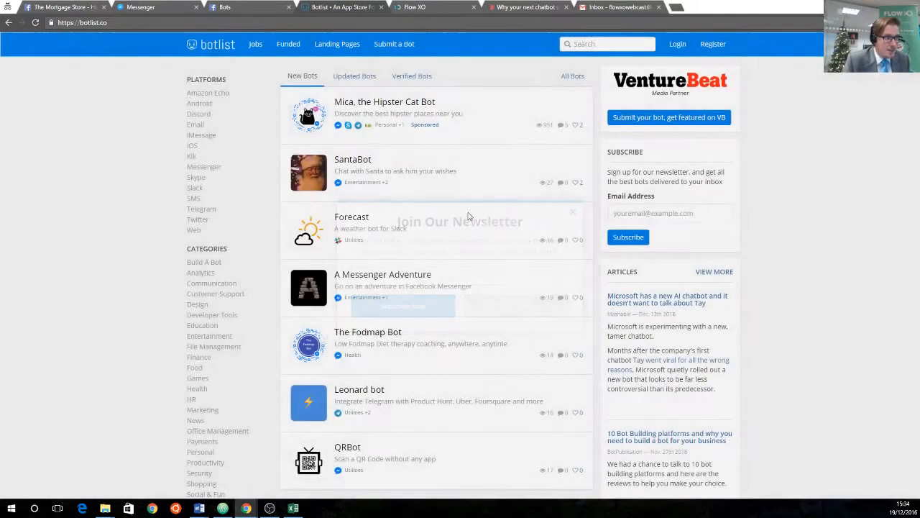
Dismiss the 'Join Our Newsletter' popup on the BotList home page.
{"action": "left_click", "coordinate": [572, 212]}
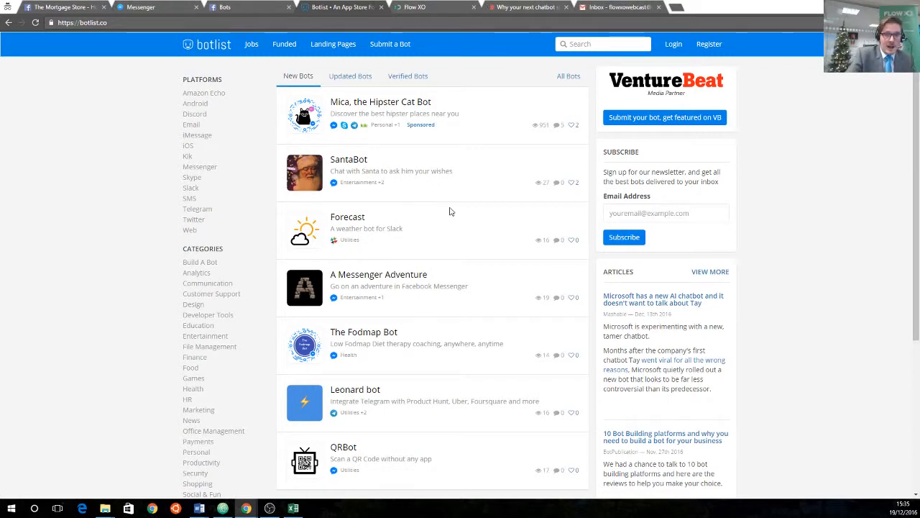
{"action": "mouse_move", "coordinate": [431, 230]}
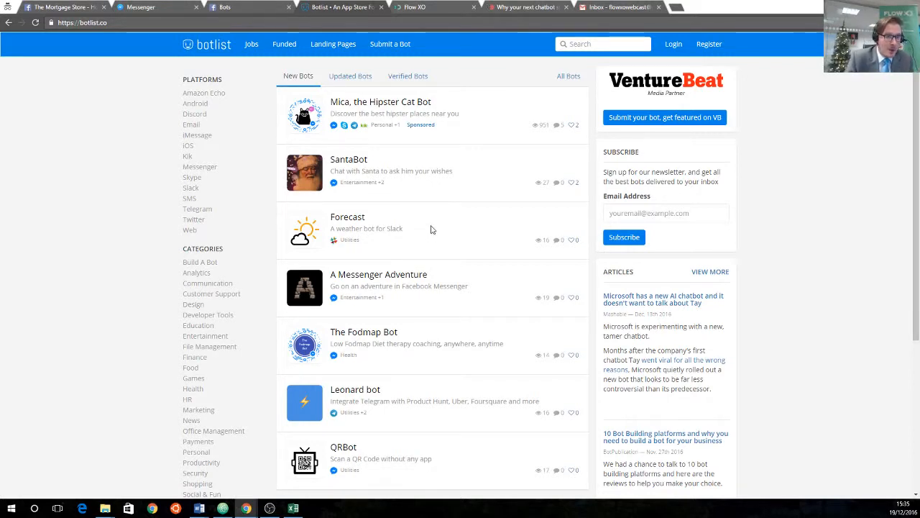
{"action": "mouse_move", "coordinate": [440, 230]}
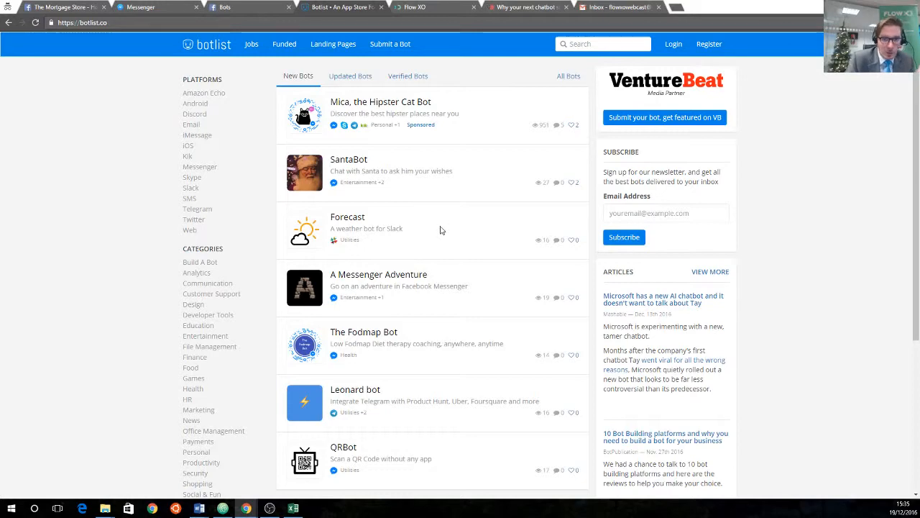
{"action": "mouse_move", "coordinate": [424, 207]}
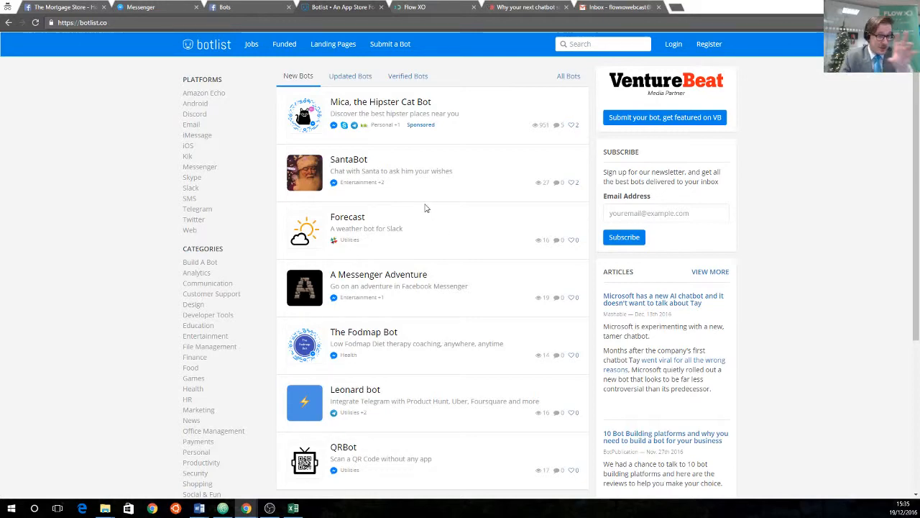
View the Nerdify Bot conversation in Messenger, scrolling through its equation example.
{"action": "left_click", "coordinate": [141, 7]}
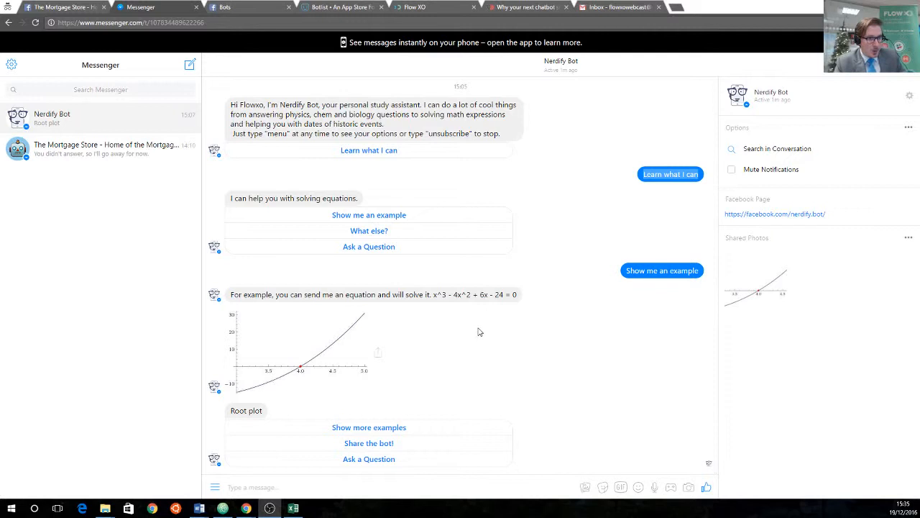
{"action": "mouse_move", "coordinate": [463, 355]}
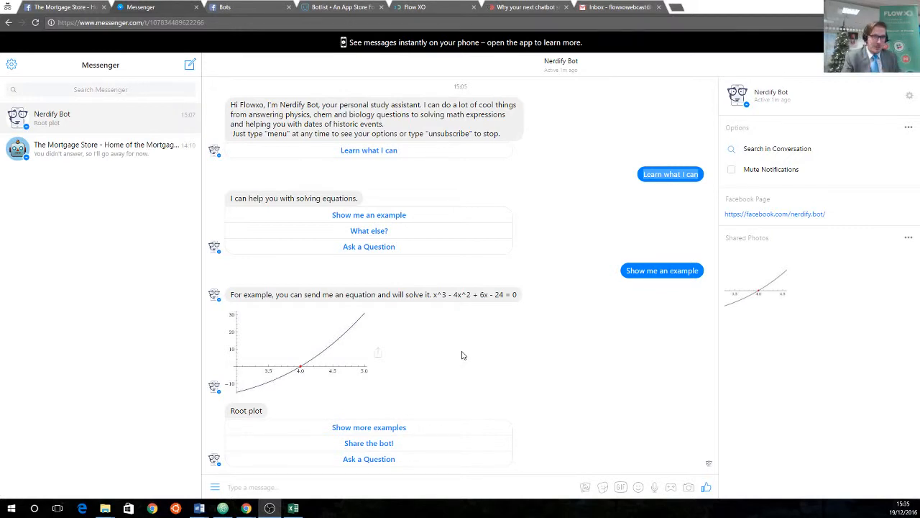
{"action": "mouse_move", "coordinate": [561, 384]}
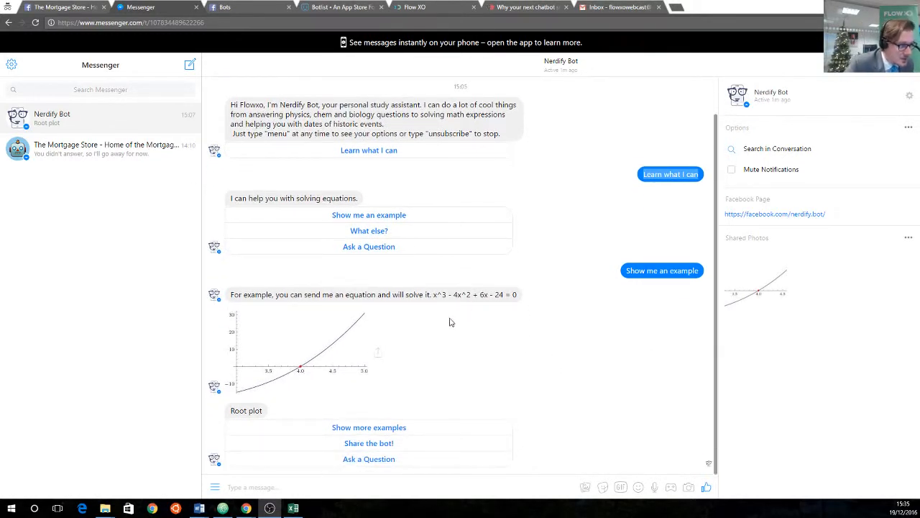
{"action": "mouse_move", "coordinate": [446, 337]}
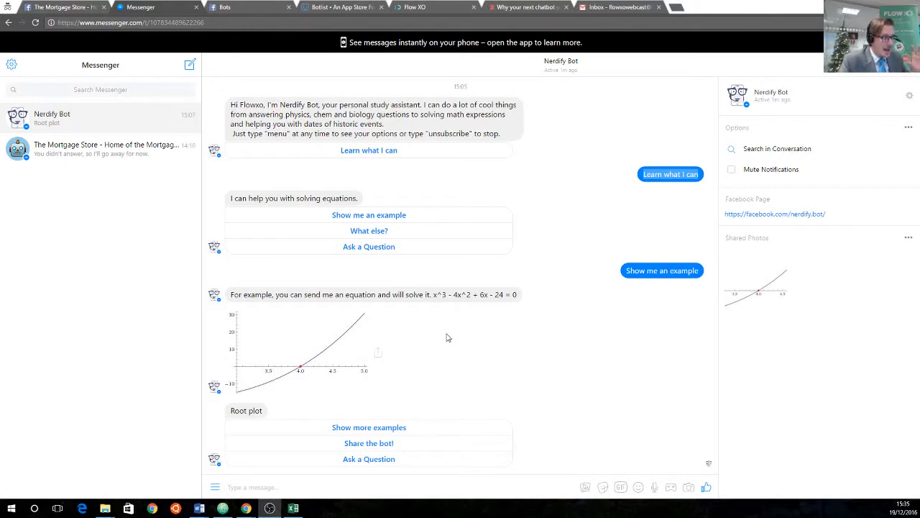
{"action": "mouse_move", "coordinate": [473, 335]}
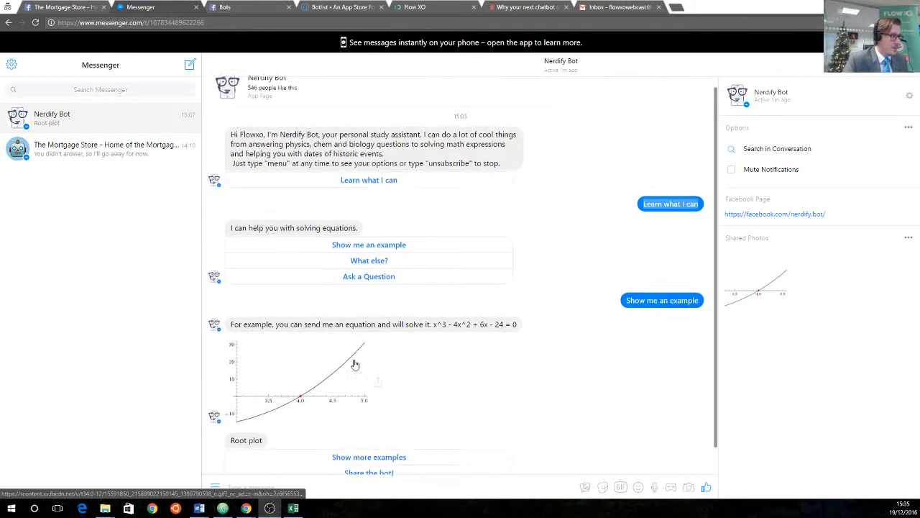
{"action": "scroll", "scroll_direction": "down", "scroll_amount": 3}
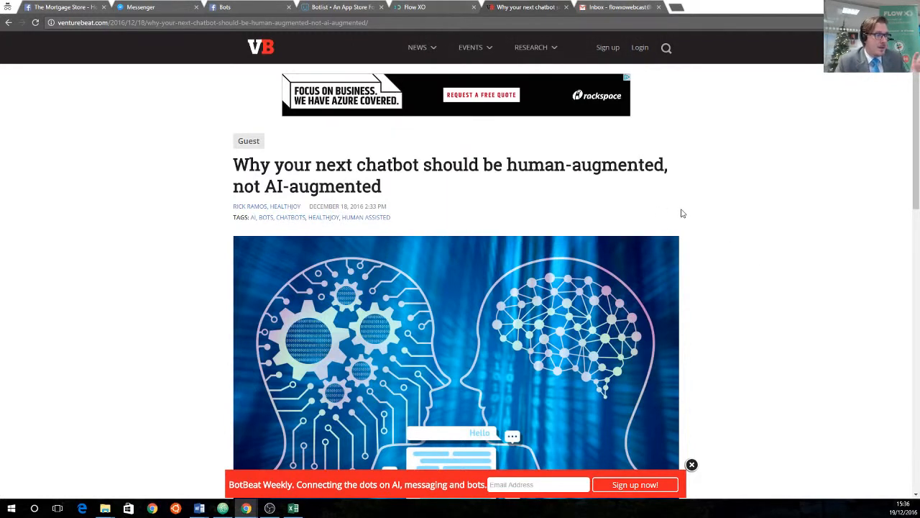
{"action": "mouse_move", "coordinate": [332, 192]}
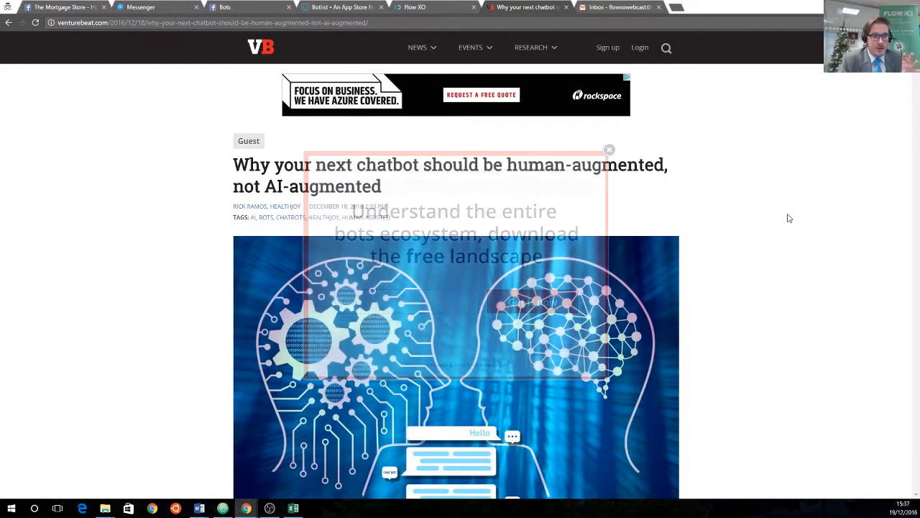
Clear the promotional overlay covering the VentureBeat human-augmented chatbot article.
{"action": "left_click", "coordinate": [609, 149]}
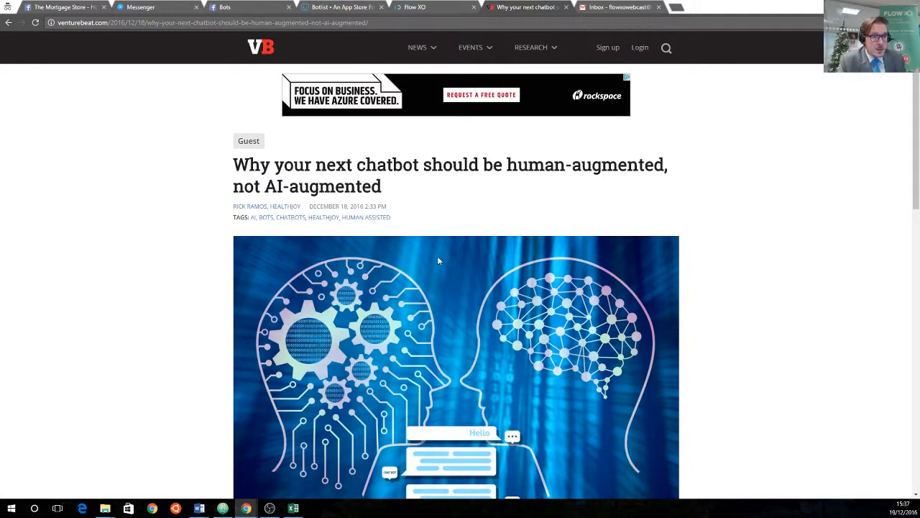
Return to The Mortgage Store – Home of the Mortgage Bot Facebook page.
{"action": "left_click", "coordinate": [60, 7]}
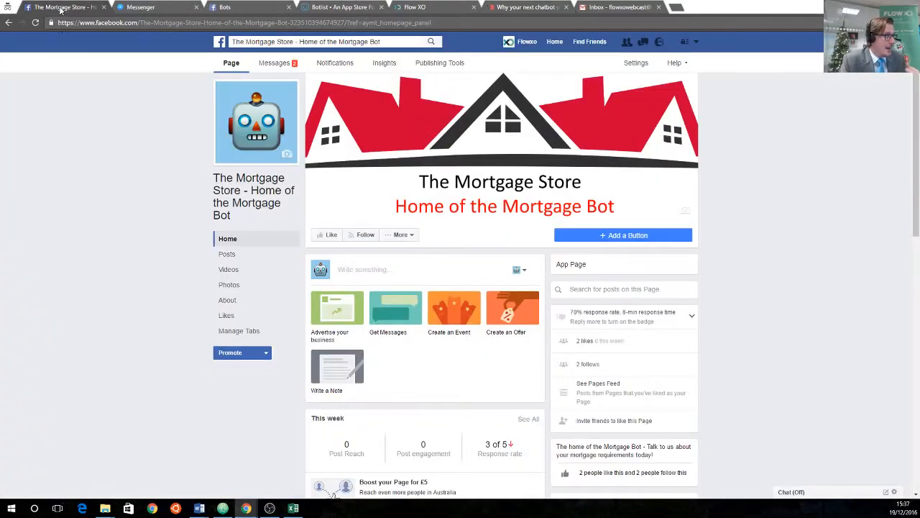
{"action": "mouse_move", "coordinate": [126, 132]}
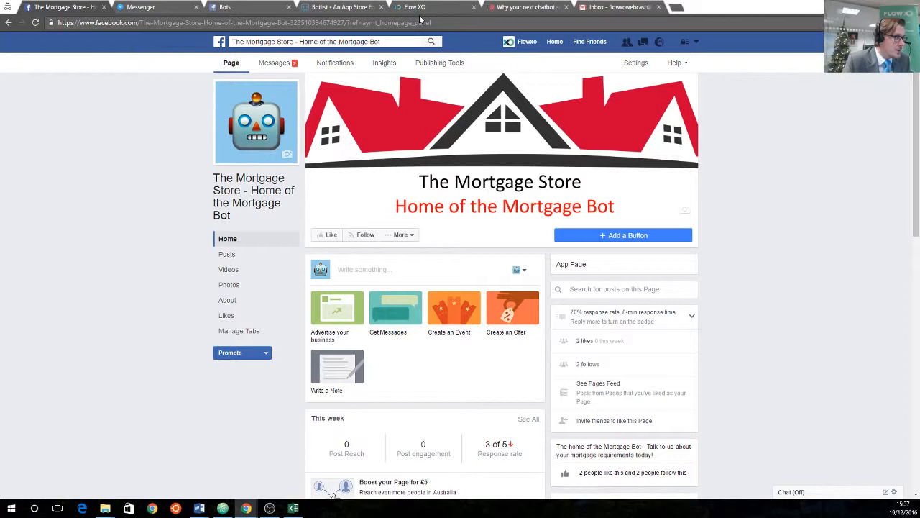
Create a new Flow XO flow from the Talk to a Human template.
{"action": "left_click", "coordinate": [432, 5]}
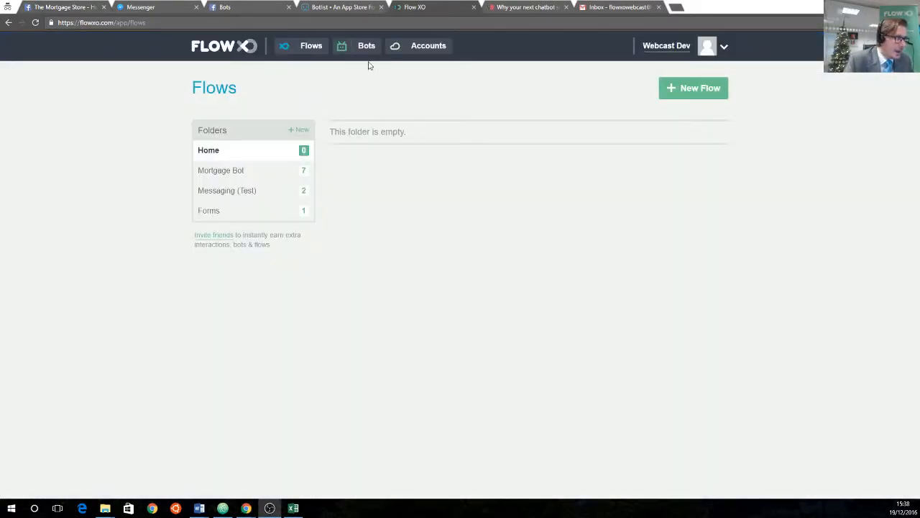
{"action": "mouse_move", "coordinate": [595, 104]}
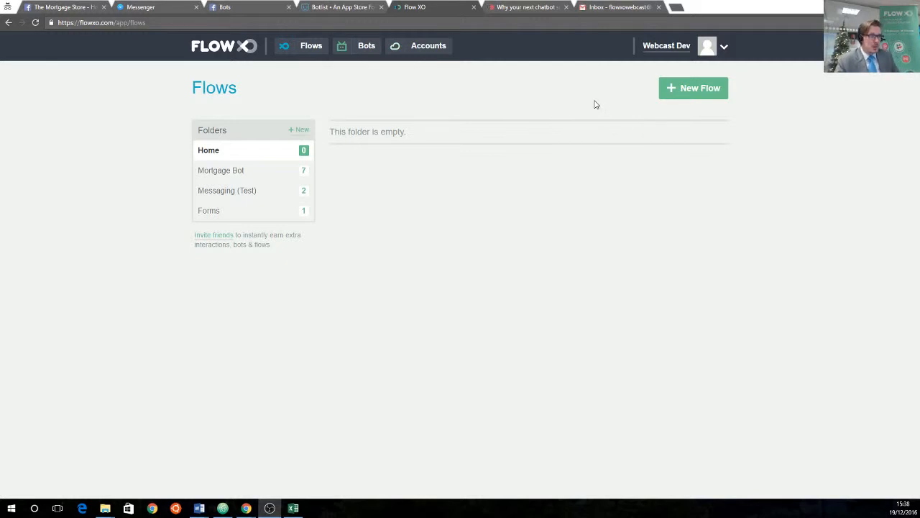
{"action": "left_click", "coordinate": [693, 88]}
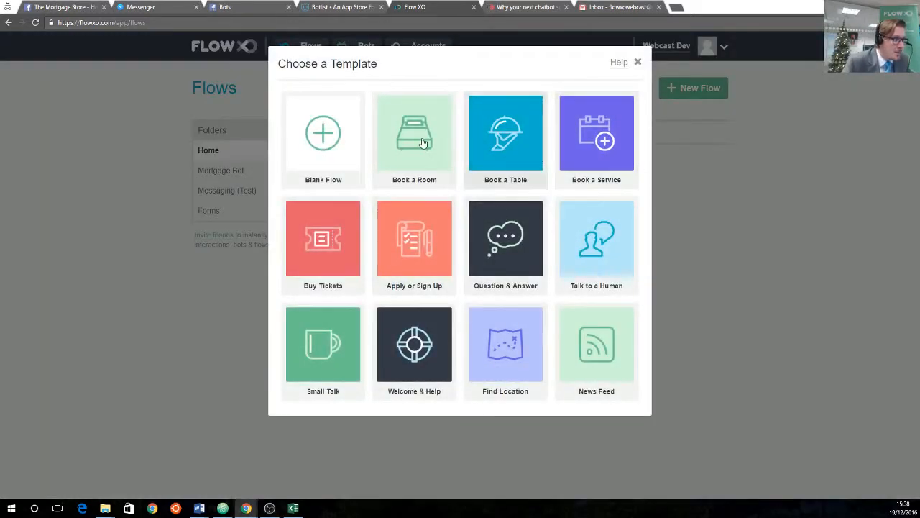
{"action": "mouse_move", "coordinate": [342, 351]}
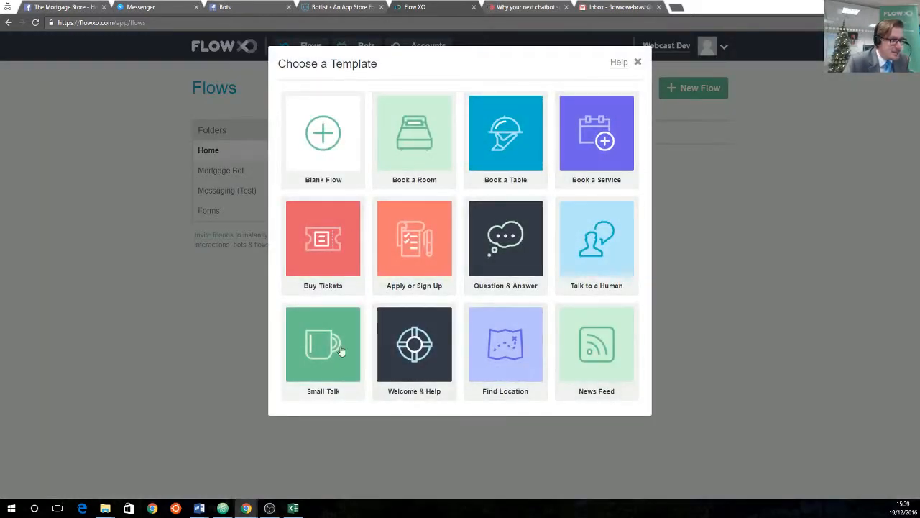
{"action": "mouse_move", "coordinate": [431, 194]}
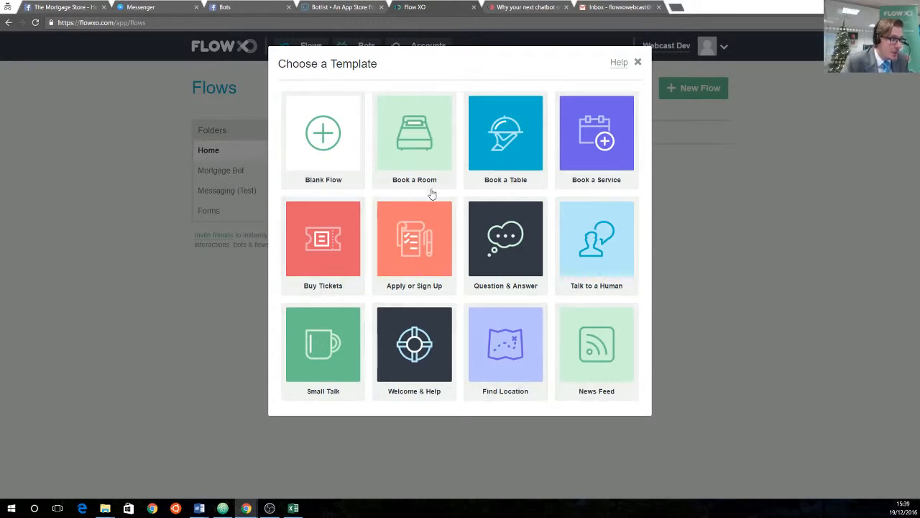
{"action": "mouse_move", "coordinate": [618, 245]}
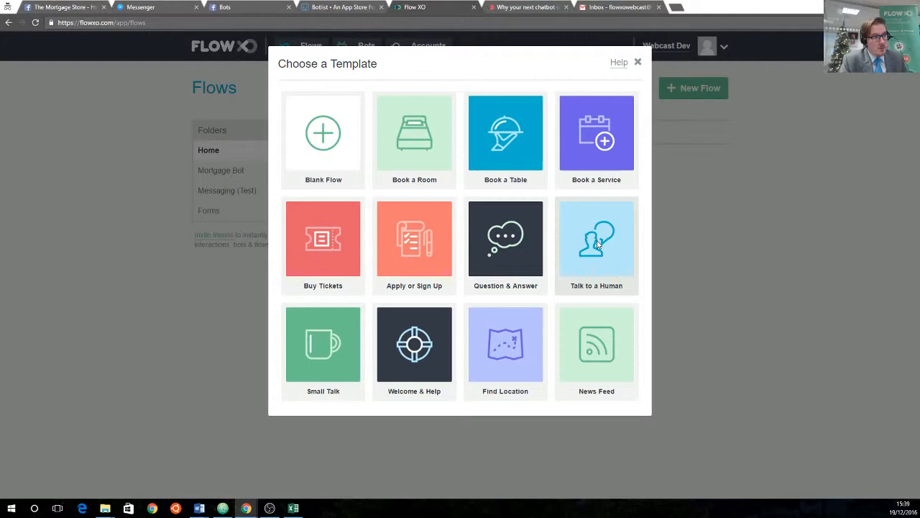
{"action": "left_click", "coordinate": [595, 239]}
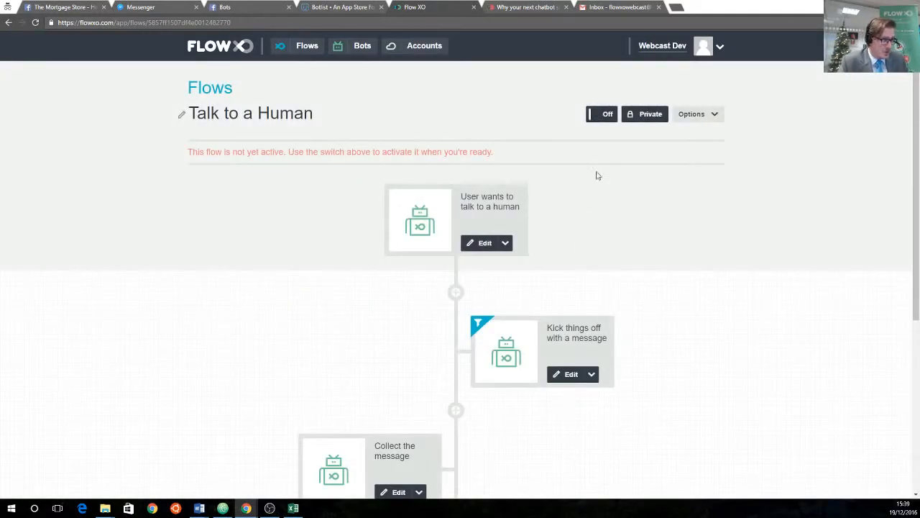
{"action": "left_click", "coordinate": [601, 114]}
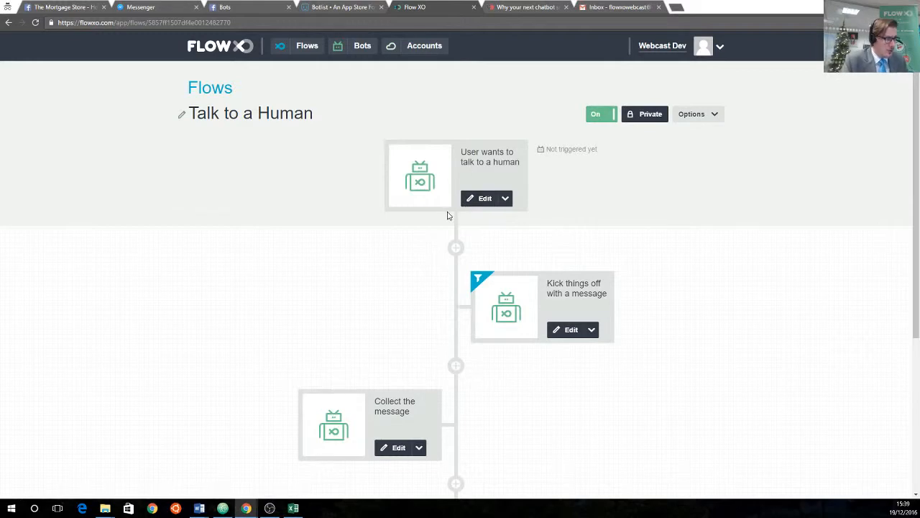
{"action": "left_click", "coordinate": [571, 330]}
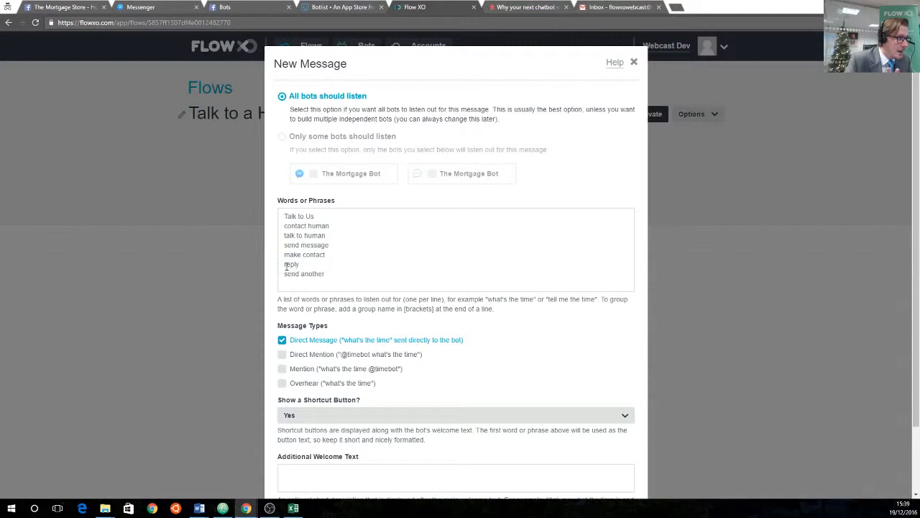
{"action": "double_click", "coordinate": [290, 265]}
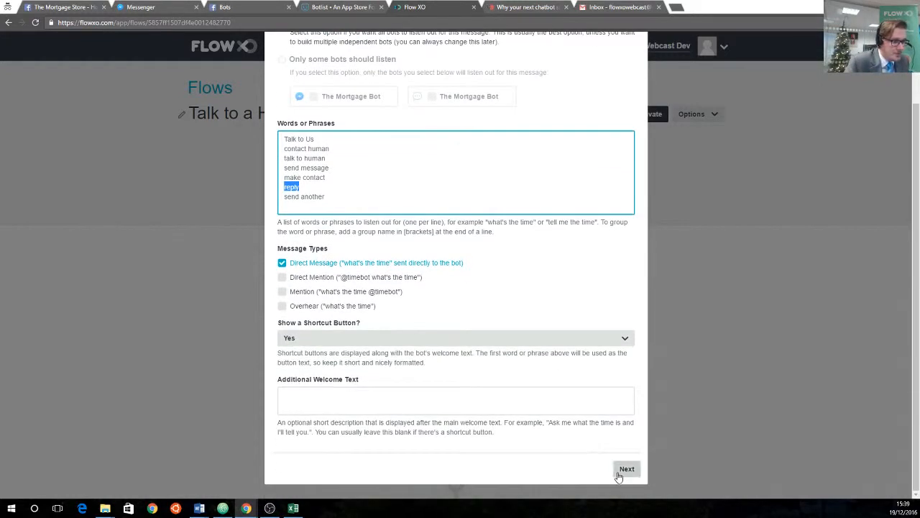
{"action": "left_click", "coordinate": [627, 469]}
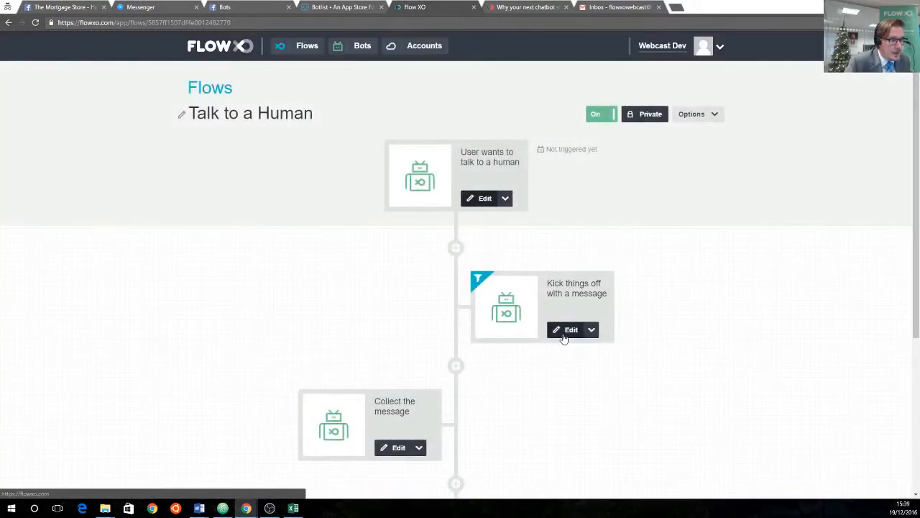
{"action": "left_click", "coordinate": [566, 330]}
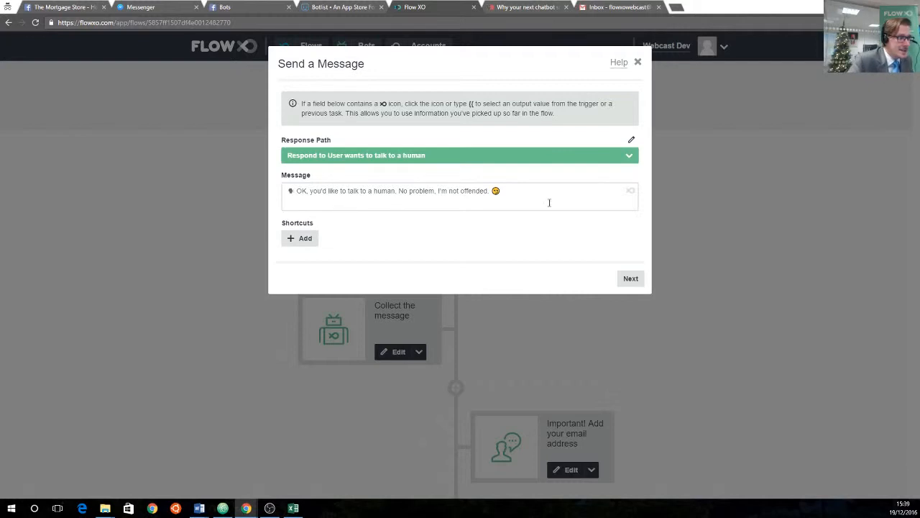
{"action": "left_click", "coordinate": [630, 278]}
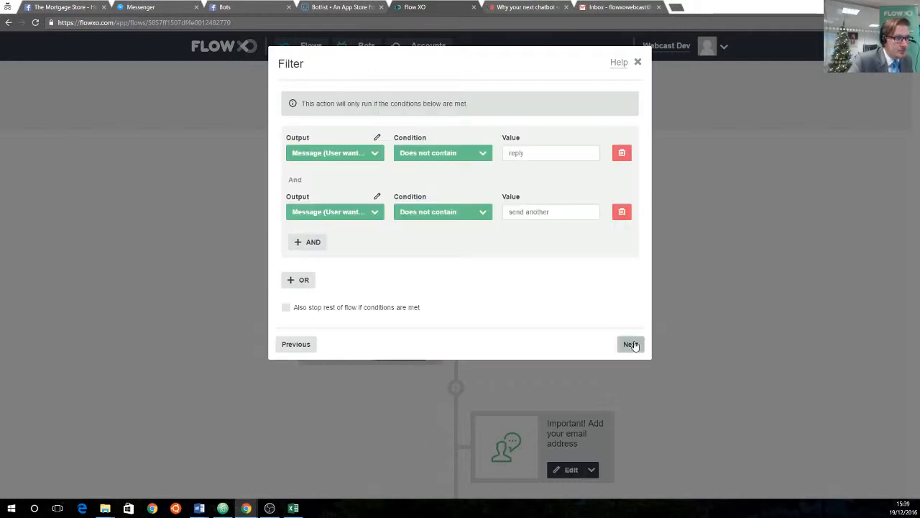
{"action": "left_click", "coordinate": [630, 344]}
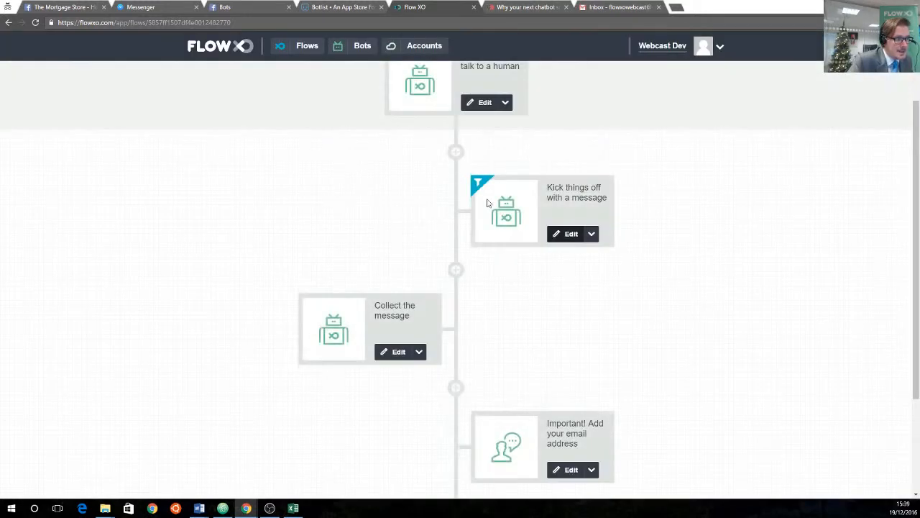
{"action": "mouse_move", "coordinate": [467, 136]}
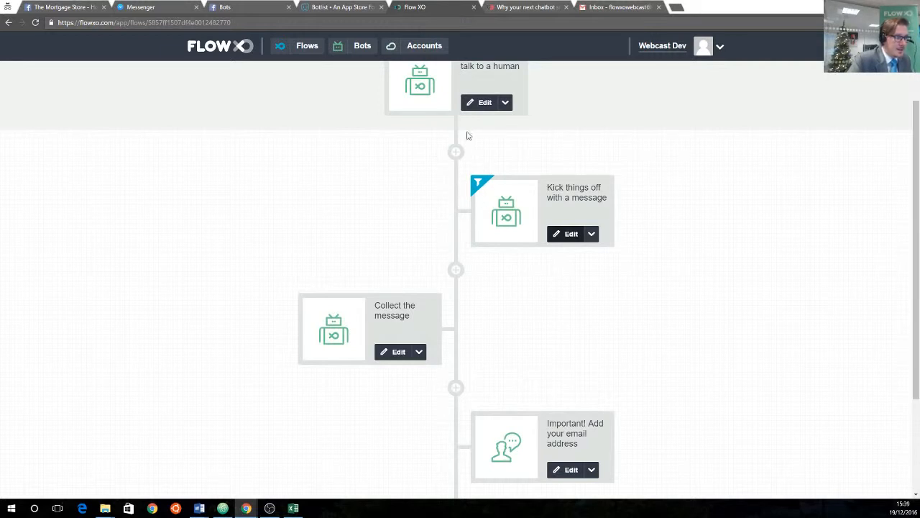
{"action": "scroll", "scroll_direction": "down", "scroll_amount": 3}
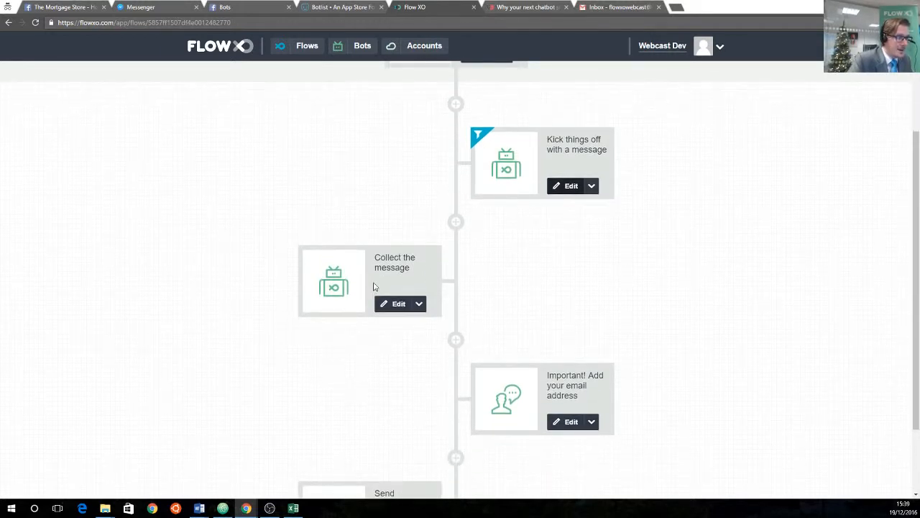
{"action": "scroll", "scroll_direction": "down", "scroll_amount": 3}
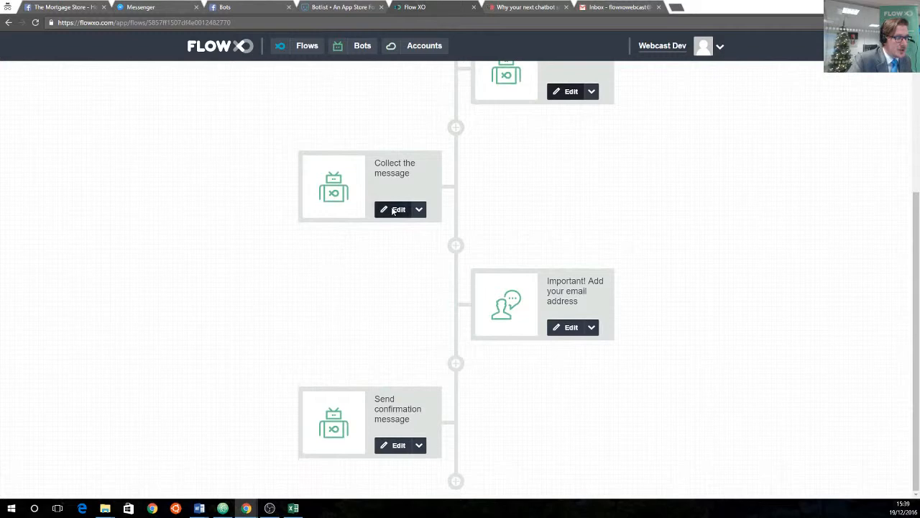
{"action": "left_click", "coordinate": [394, 210]}
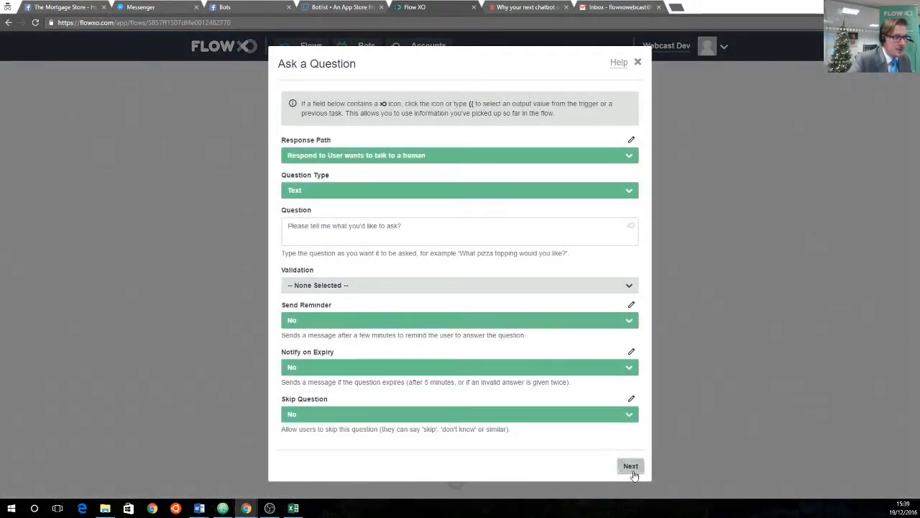
{"action": "left_click", "coordinate": [630, 465]}
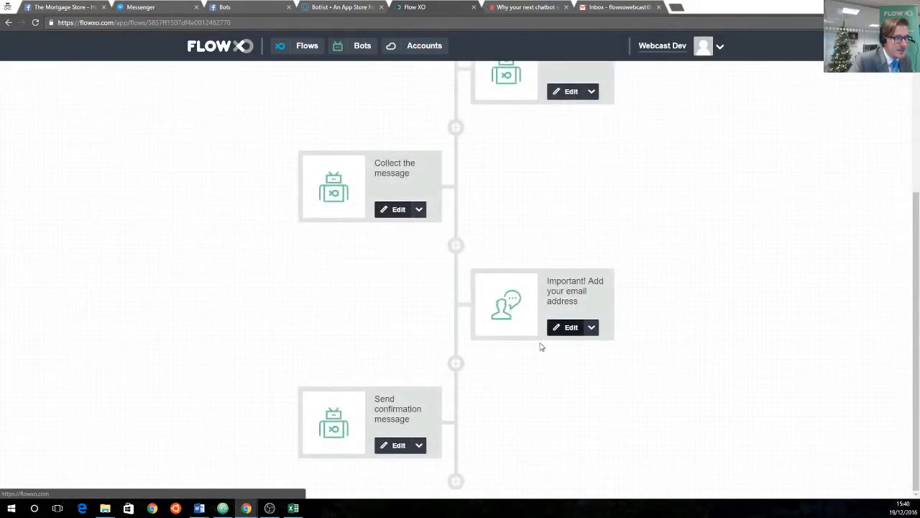
Set the email step's address to a flowxo address and finish its filter page.
{"action": "left_click", "coordinate": [566, 328]}
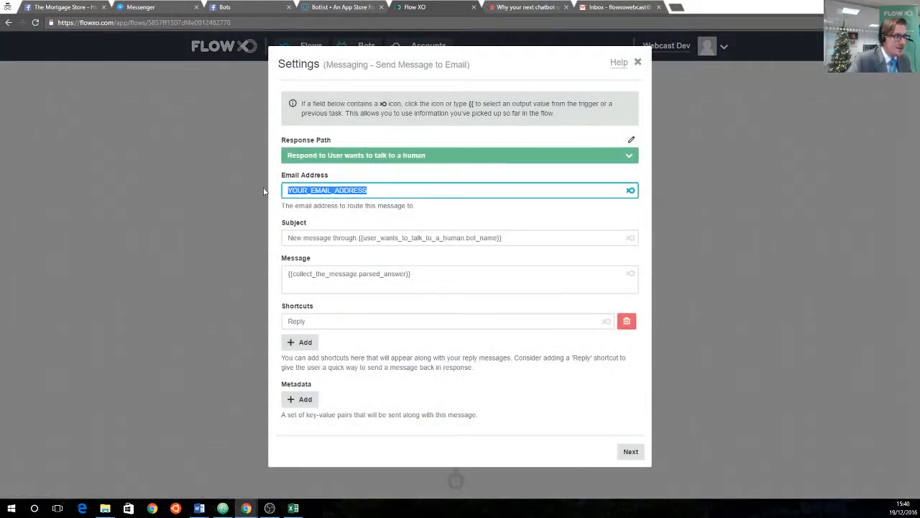
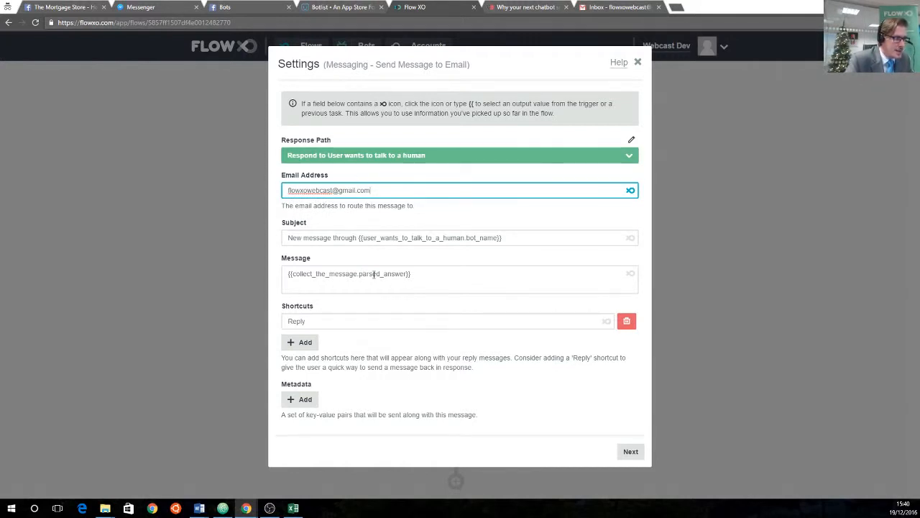
{"action": "left_click", "coordinate": [460, 279]}
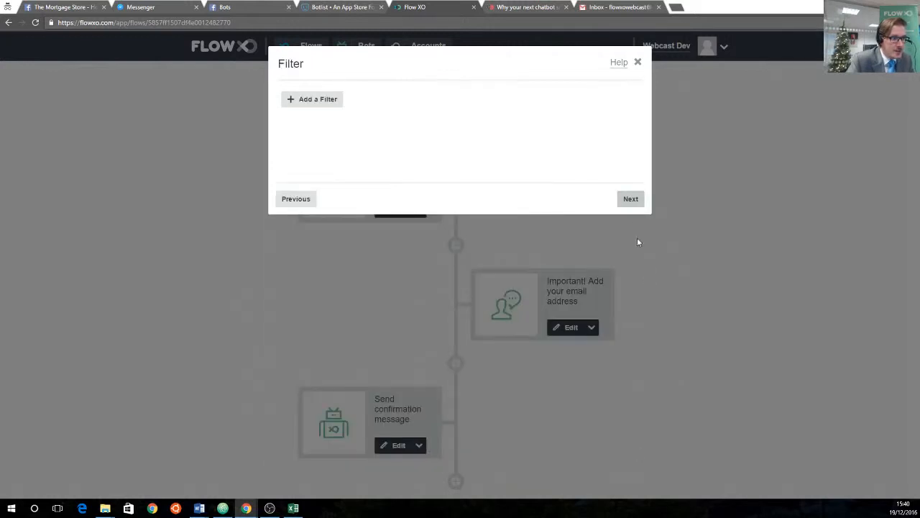
{"action": "left_click", "coordinate": [639, 62]}
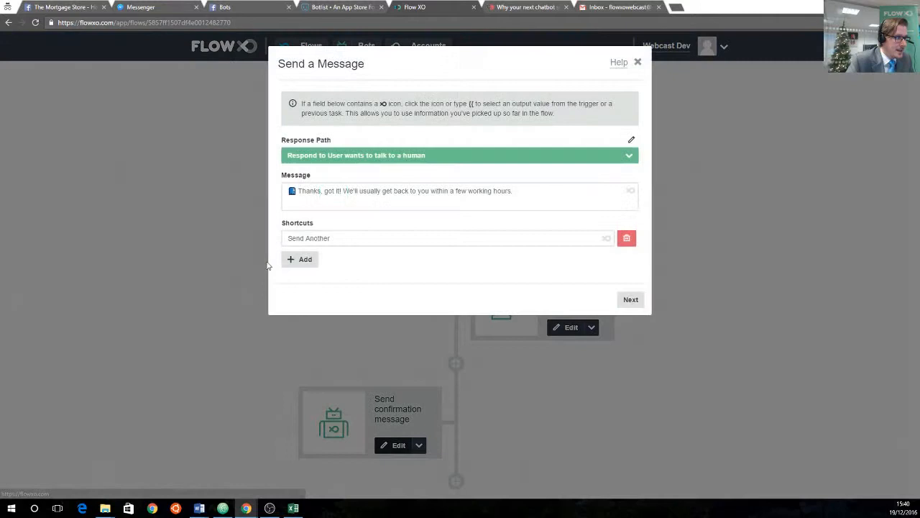
{"action": "mouse_move", "coordinate": [452, 233]}
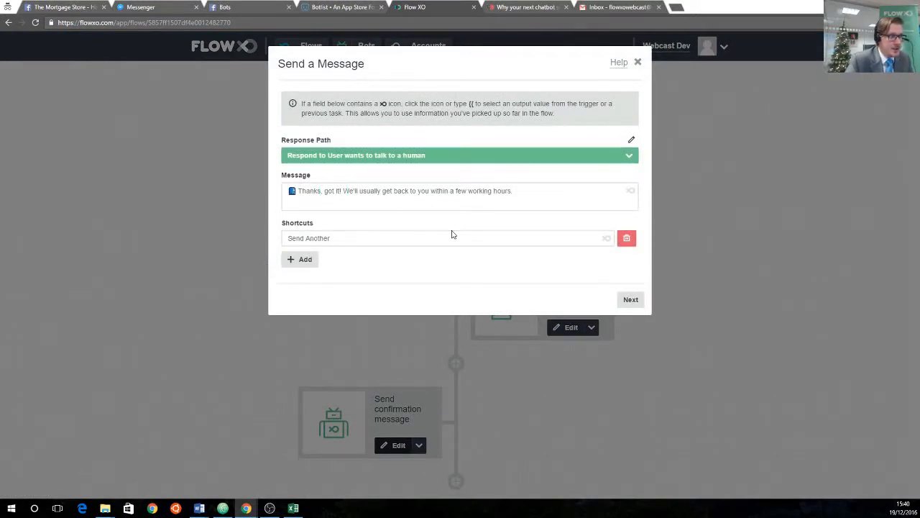
{"action": "mouse_move", "coordinate": [474, 274]}
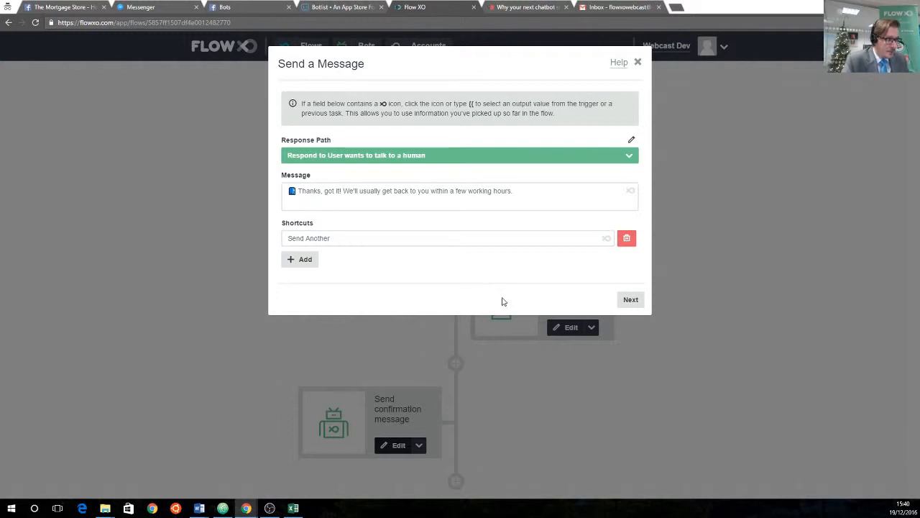
Review the confirmation message step's filter and return to the flow.
{"action": "left_click", "coordinate": [629, 299]}
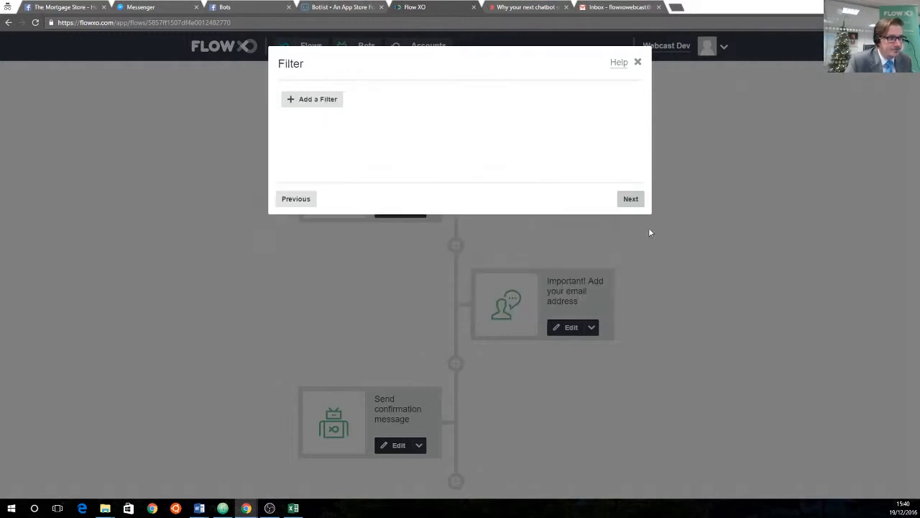
{"action": "left_click", "coordinate": [638, 62]}
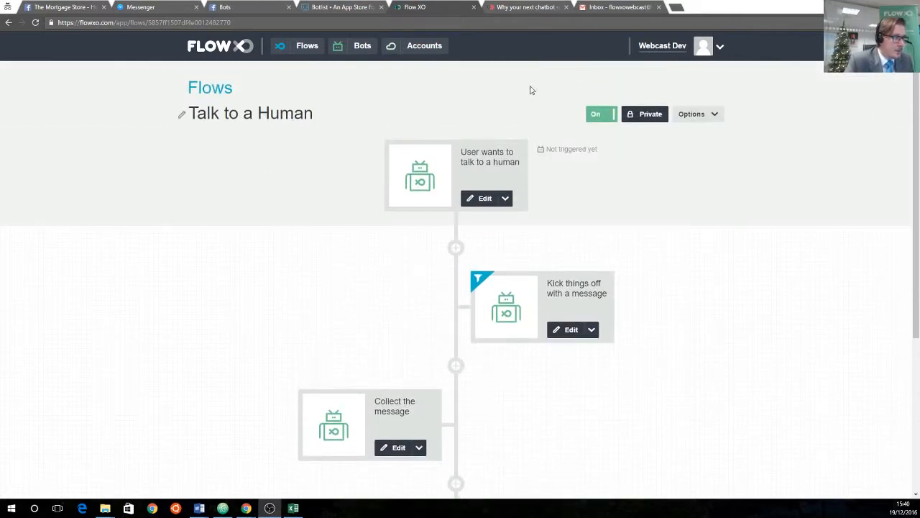
Send 'talk to human' and 'Could I get a quote please?' to the bot in Messenger, then check the inbox.
{"action": "left_click", "coordinate": [140, 6]}
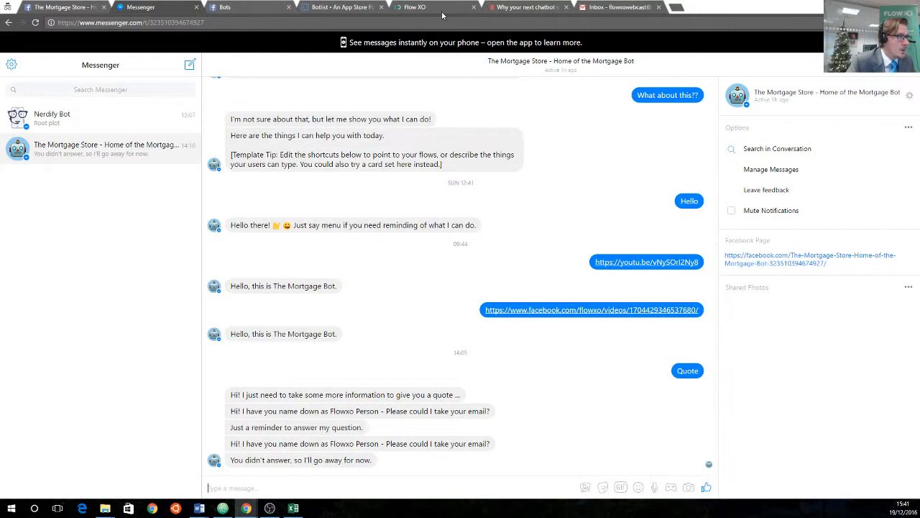
{"action": "left_click", "coordinate": [415, 7]}
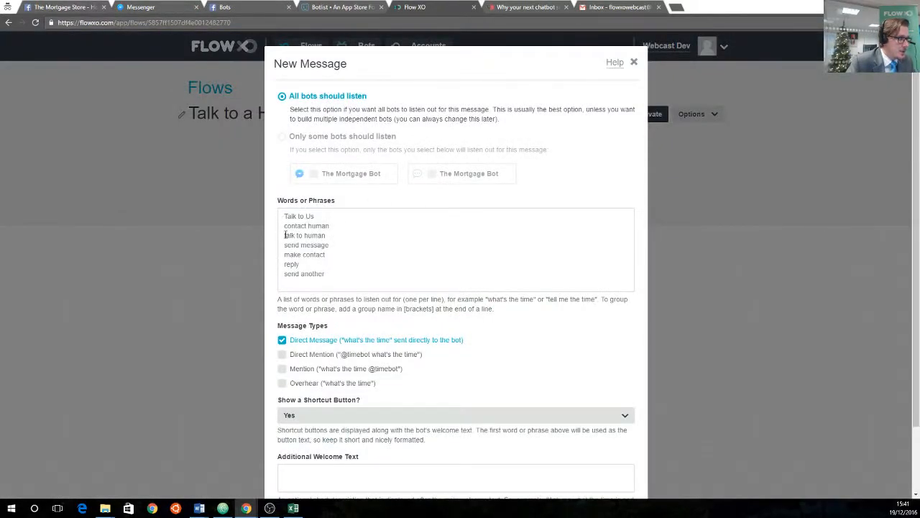
{"action": "right_click", "coordinate": [304, 236]}
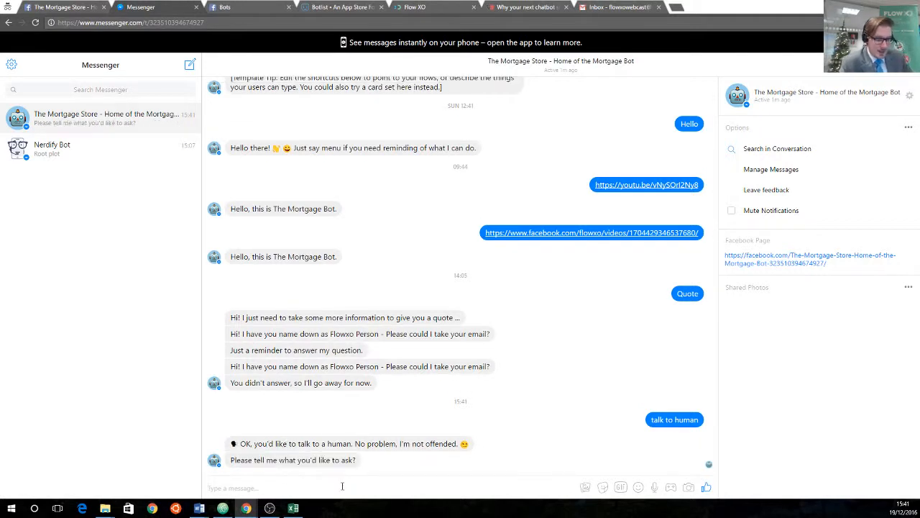
{"action": "type", "text": "Could"}
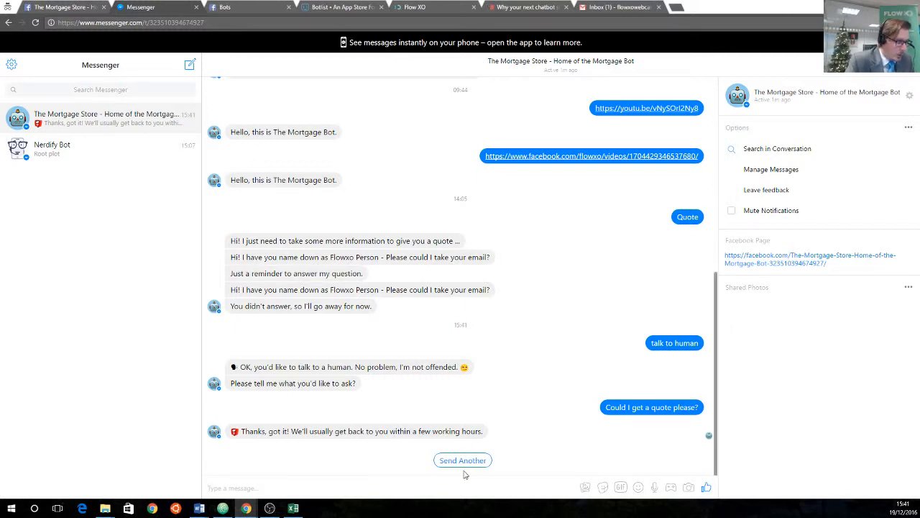
{"action": "left_click", "coordinate": [619, 7]}
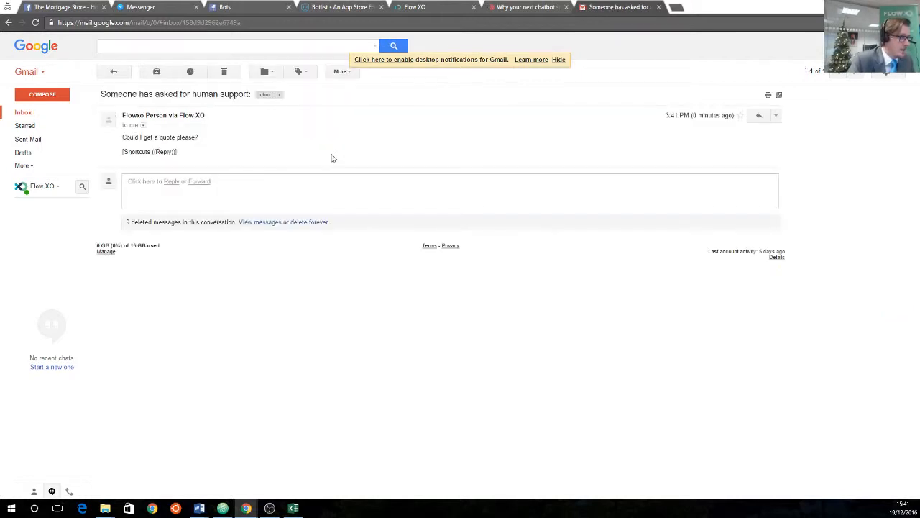
{"action": "mouse_move", "coordinate": [218, 150]}
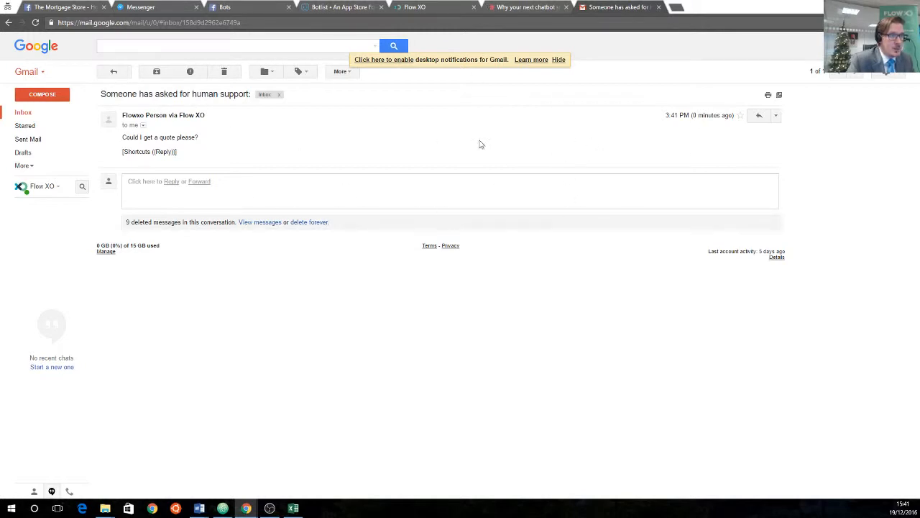
Reply to the human-support email with 'Sure, let me help you out with that....' and send it.
{"action": "left_click", "coordinate": [171, 181]}
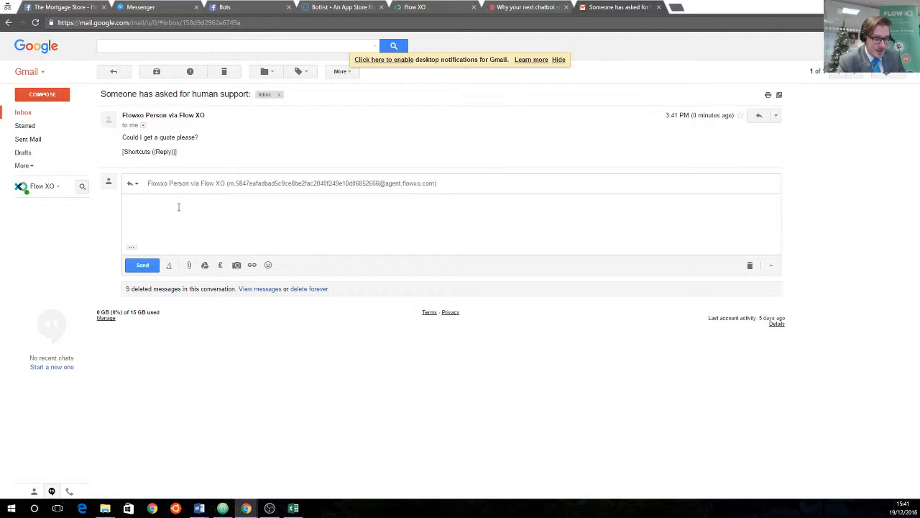
{"action": "type", "text": "Sure, let me"}
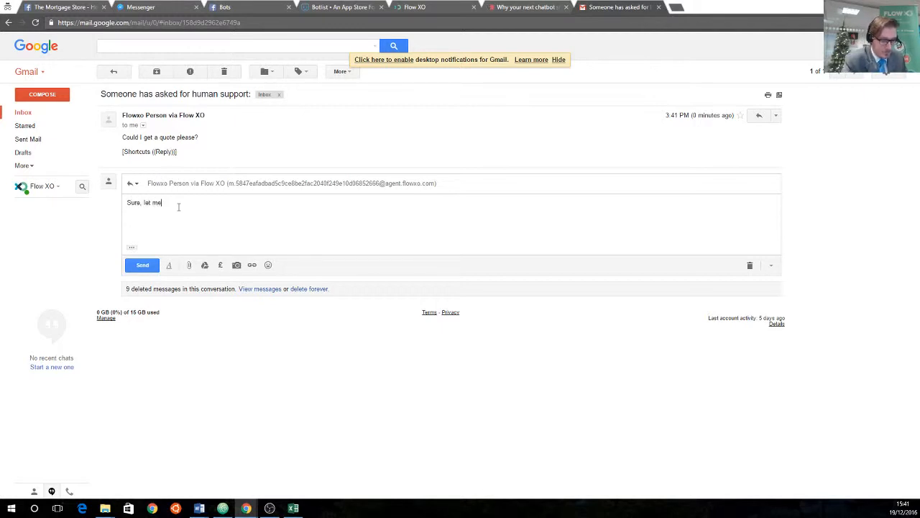
{"action": "type", "text": "help you out w"}
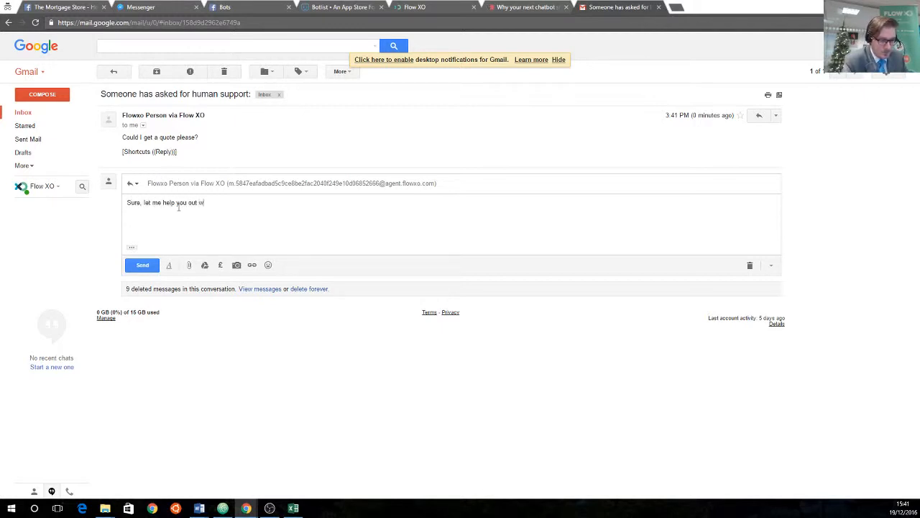
{"action": "type", "text": "ith that...."}
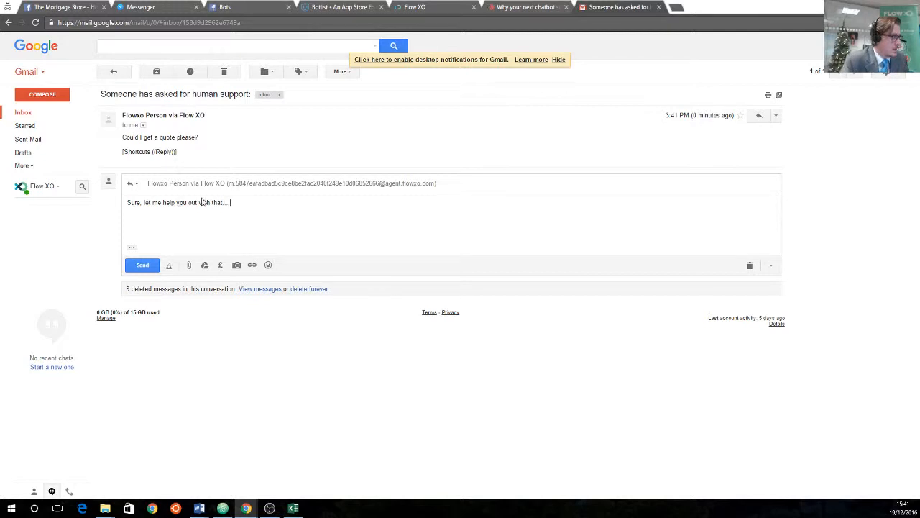
{"action": "left_click", "coordinate": [142, 264]}
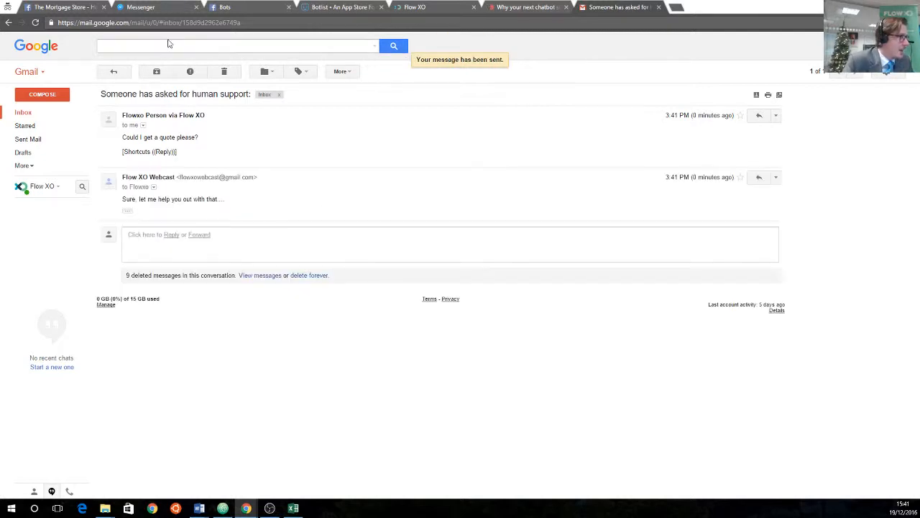
See the emailed reply arrive in Messenger, then bring up the VentureBeat article.
{"action": "left_click", "coordinate": [141, 7]}
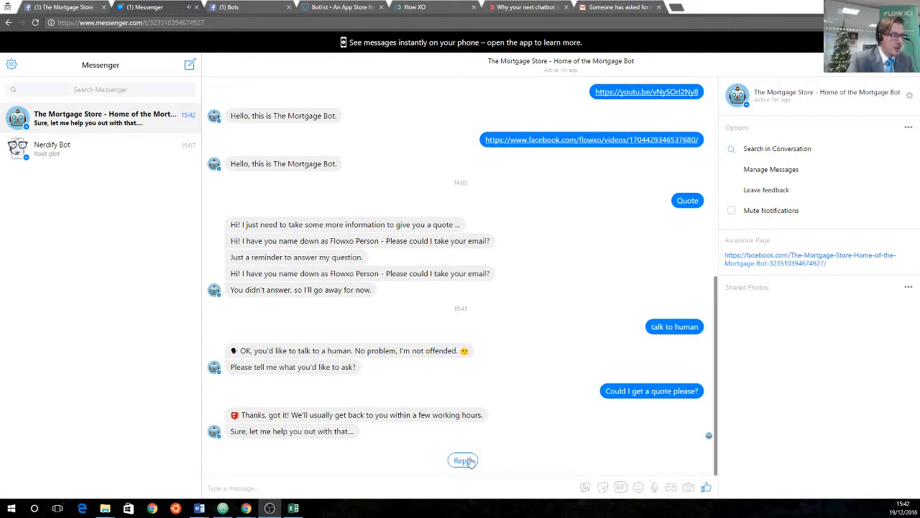
{"action": "mouse_move", "coordinate": [664, 233]}
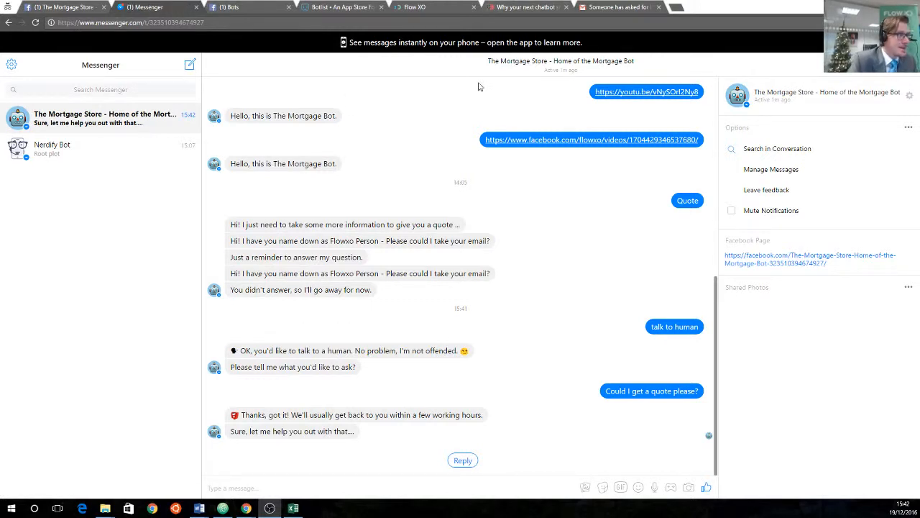
{"action": "left_click", "coordinate": [524, 7]}
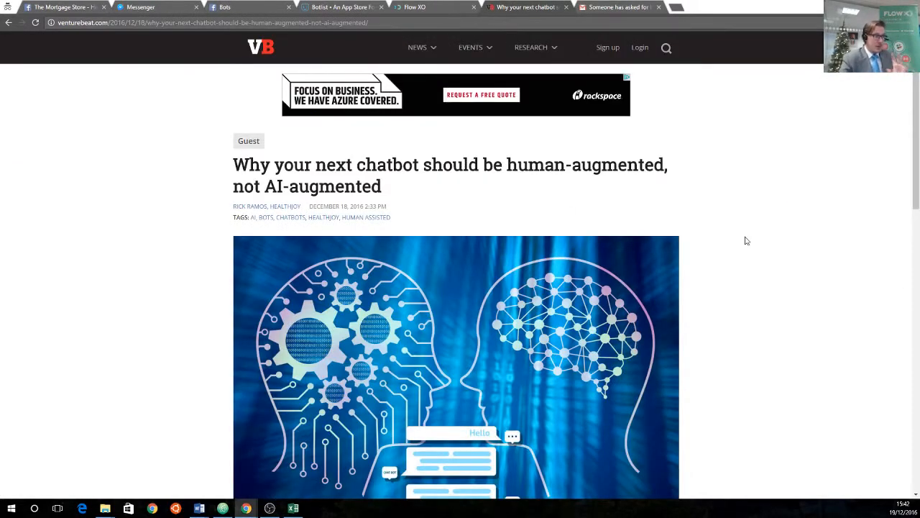